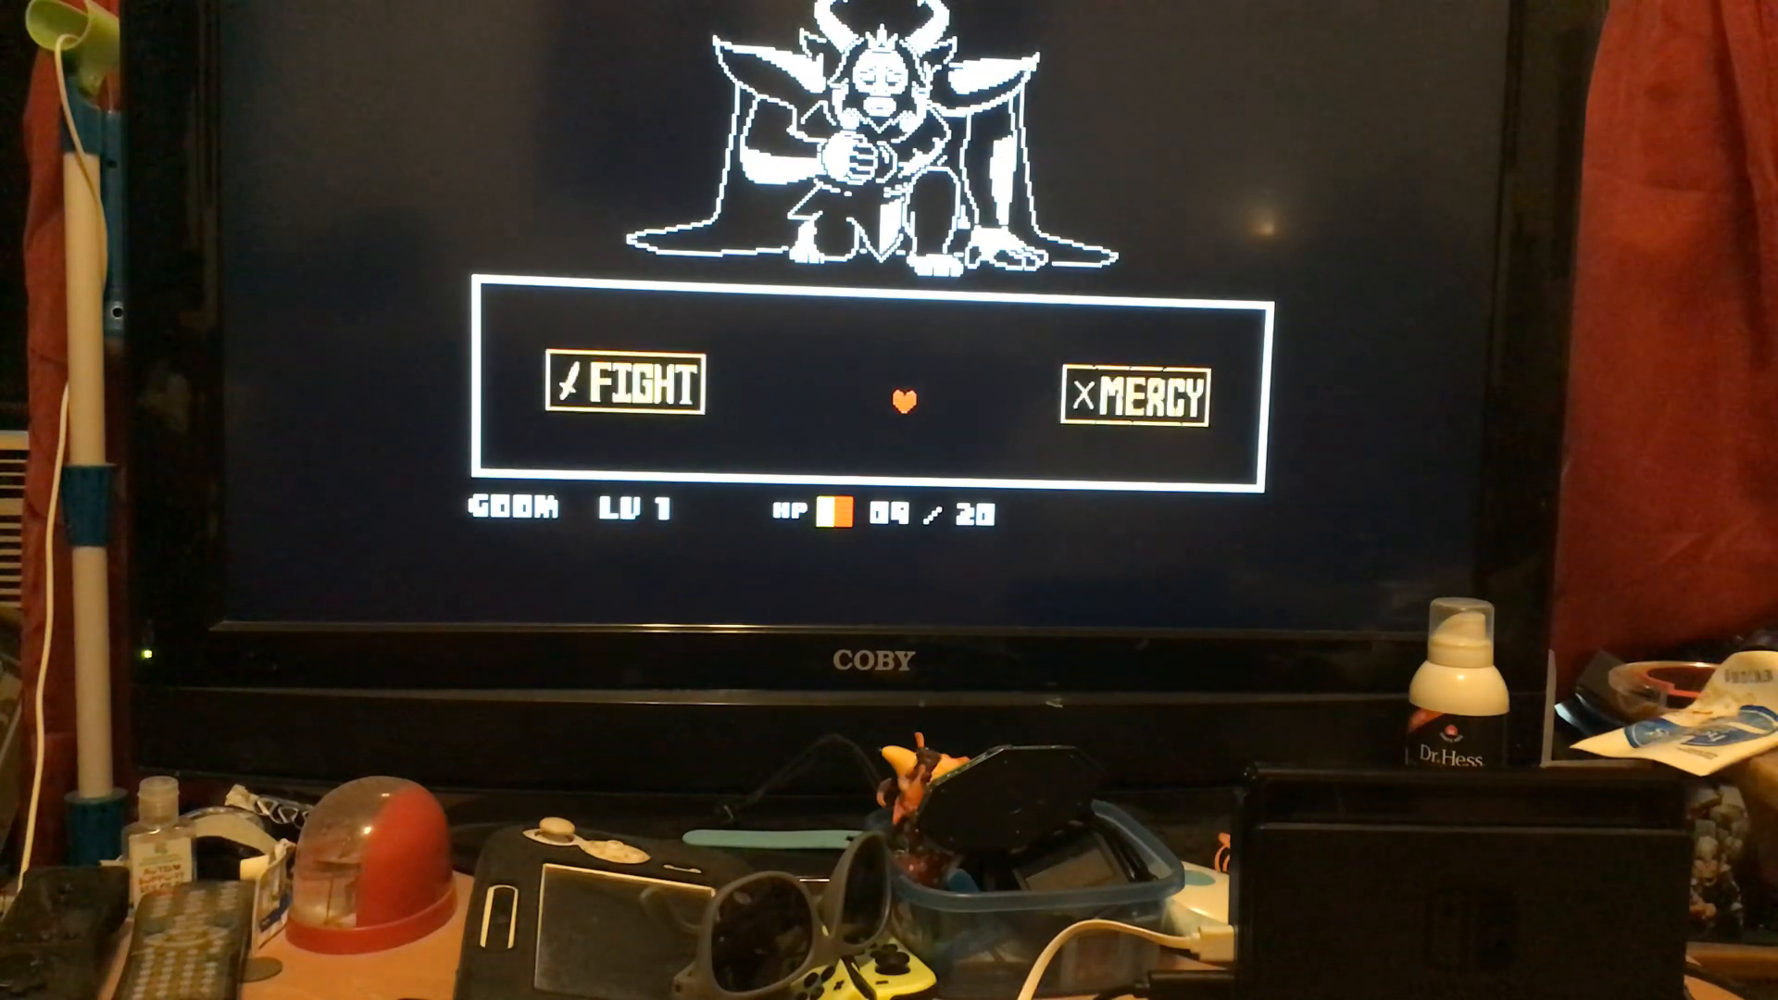
# Step: Steer the heart out of the battle box onto the MERCY button instead of FIGHT
pyautogui.press('Left')
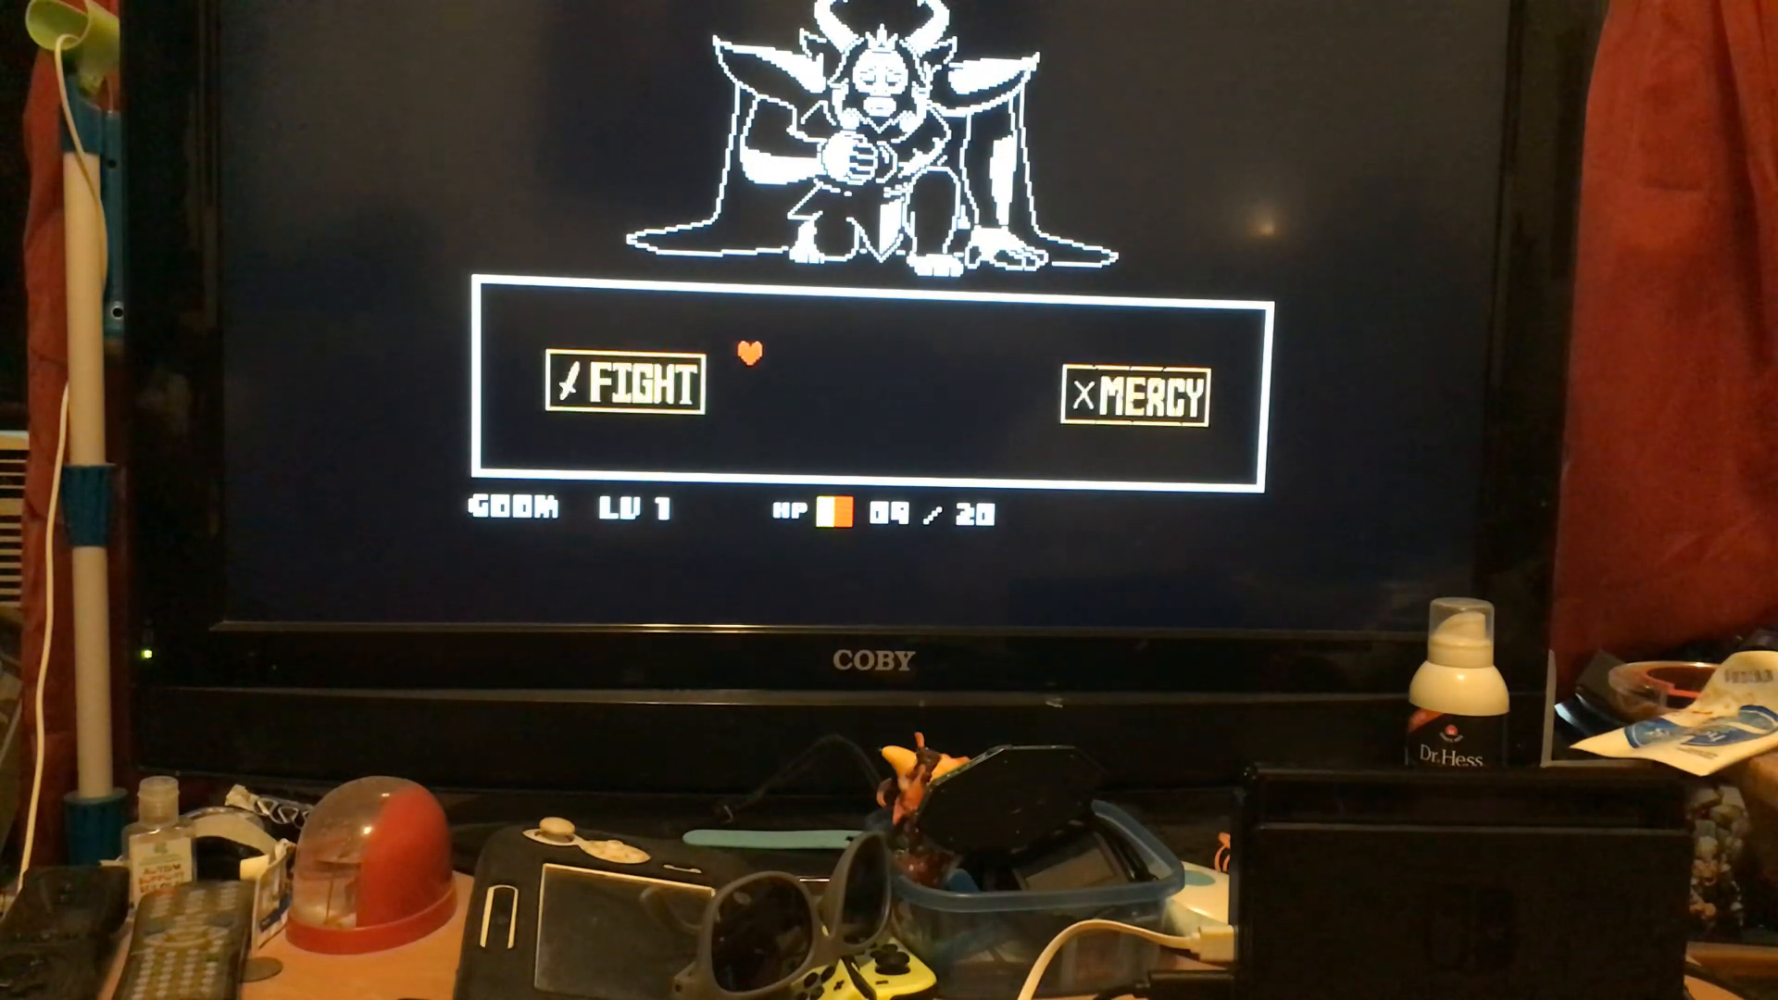
pyautogui.press('right')
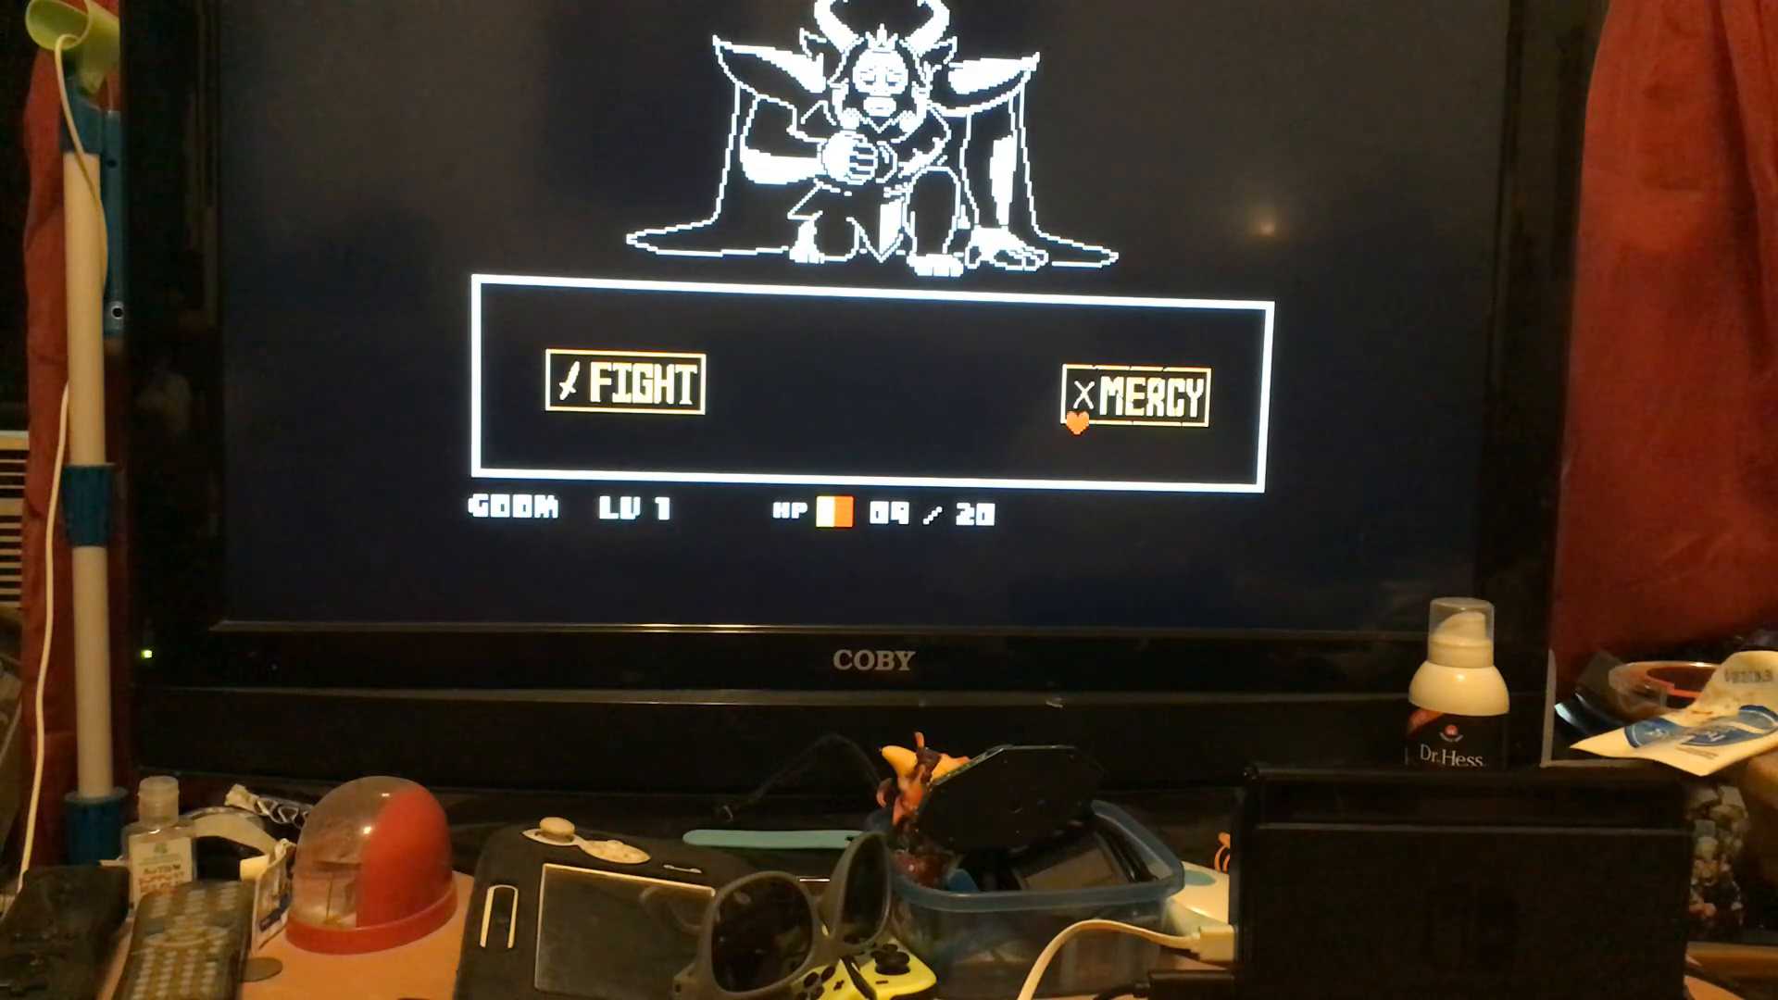